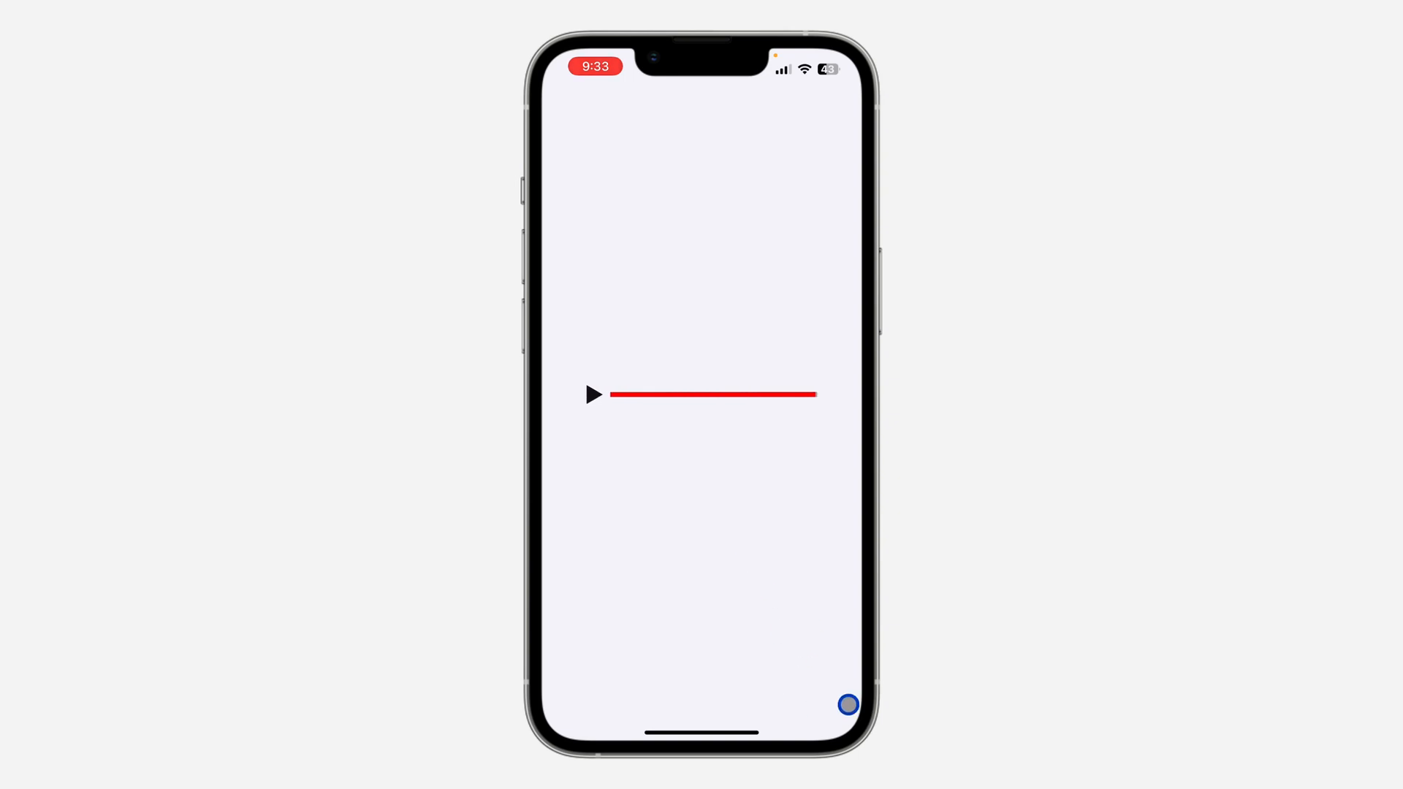
- Launch YouTube and go to the You tab for history and playlists
click(590, 395)
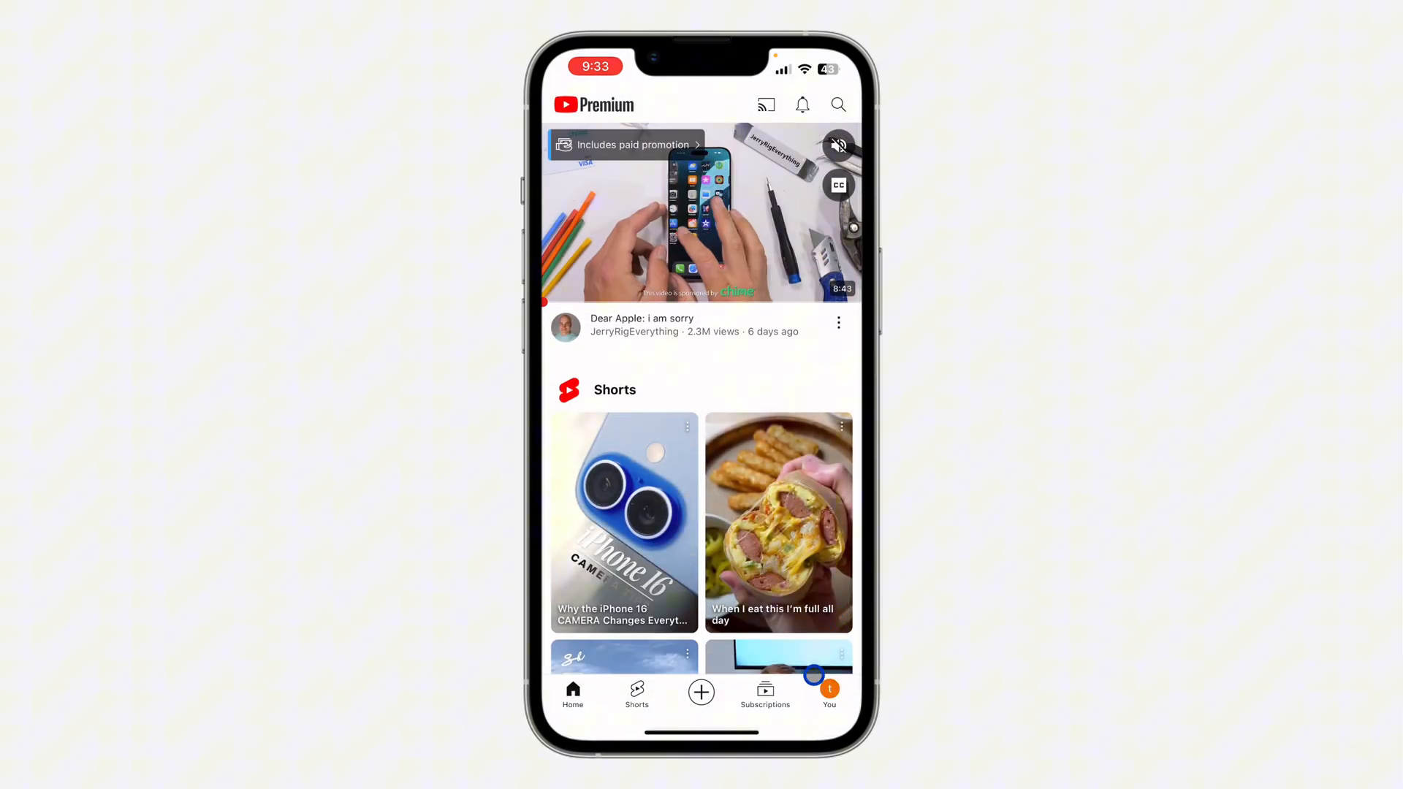
click(828, 693)
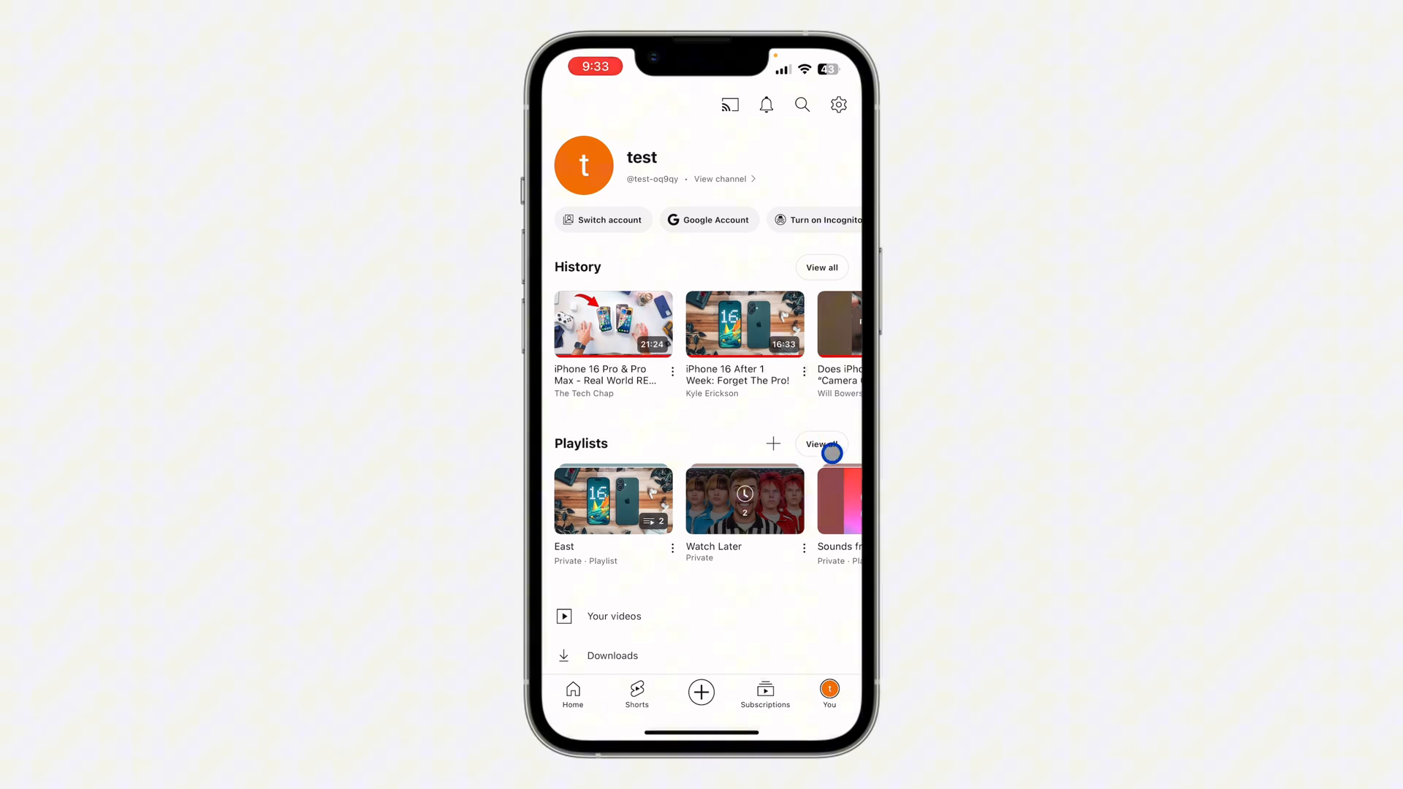
- From all playlists, open the East playlist's menu and choose Edit
click(820, 445)
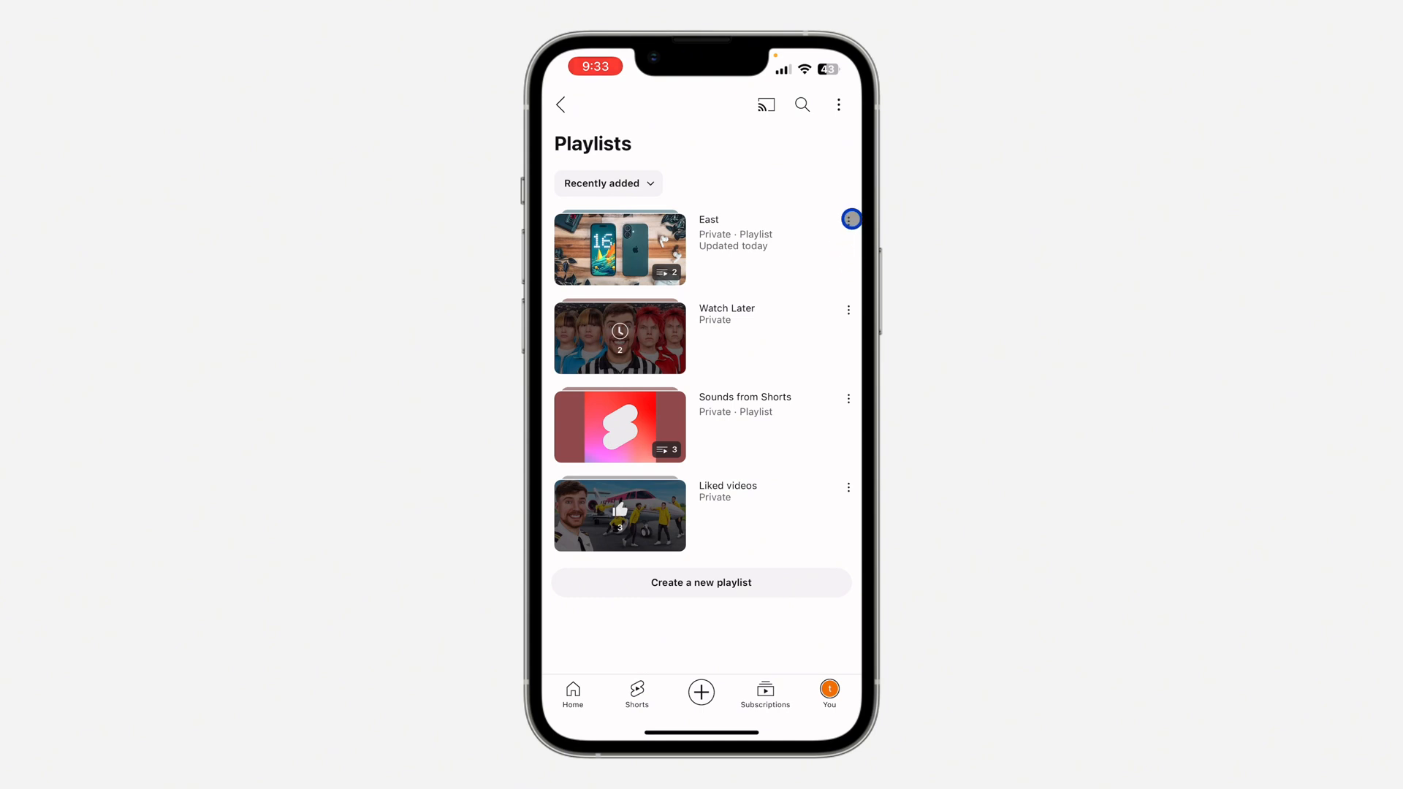
click(848, 218)
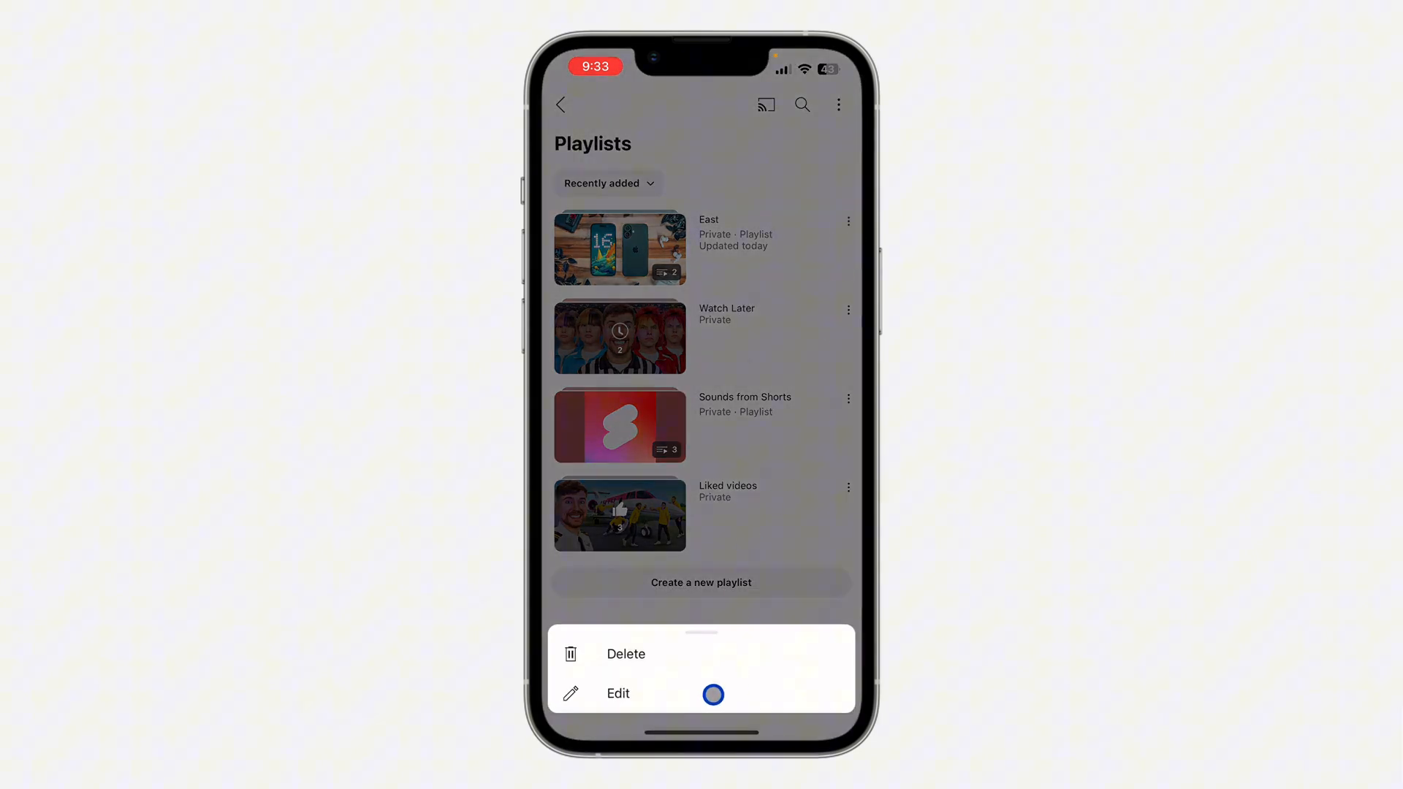
click(617, 693)
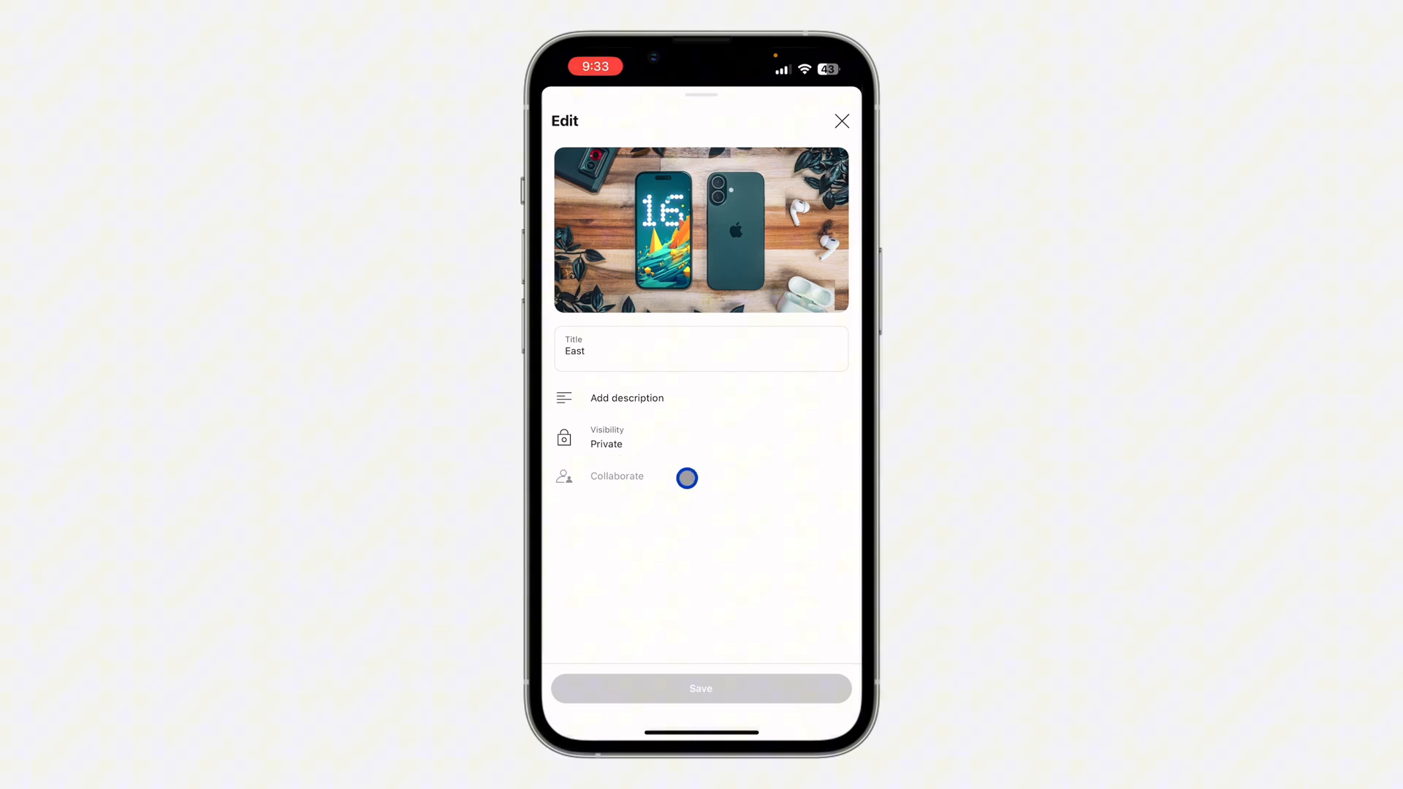
- Set the East playlist's visibility to Public in the edit form
click(686, 478)
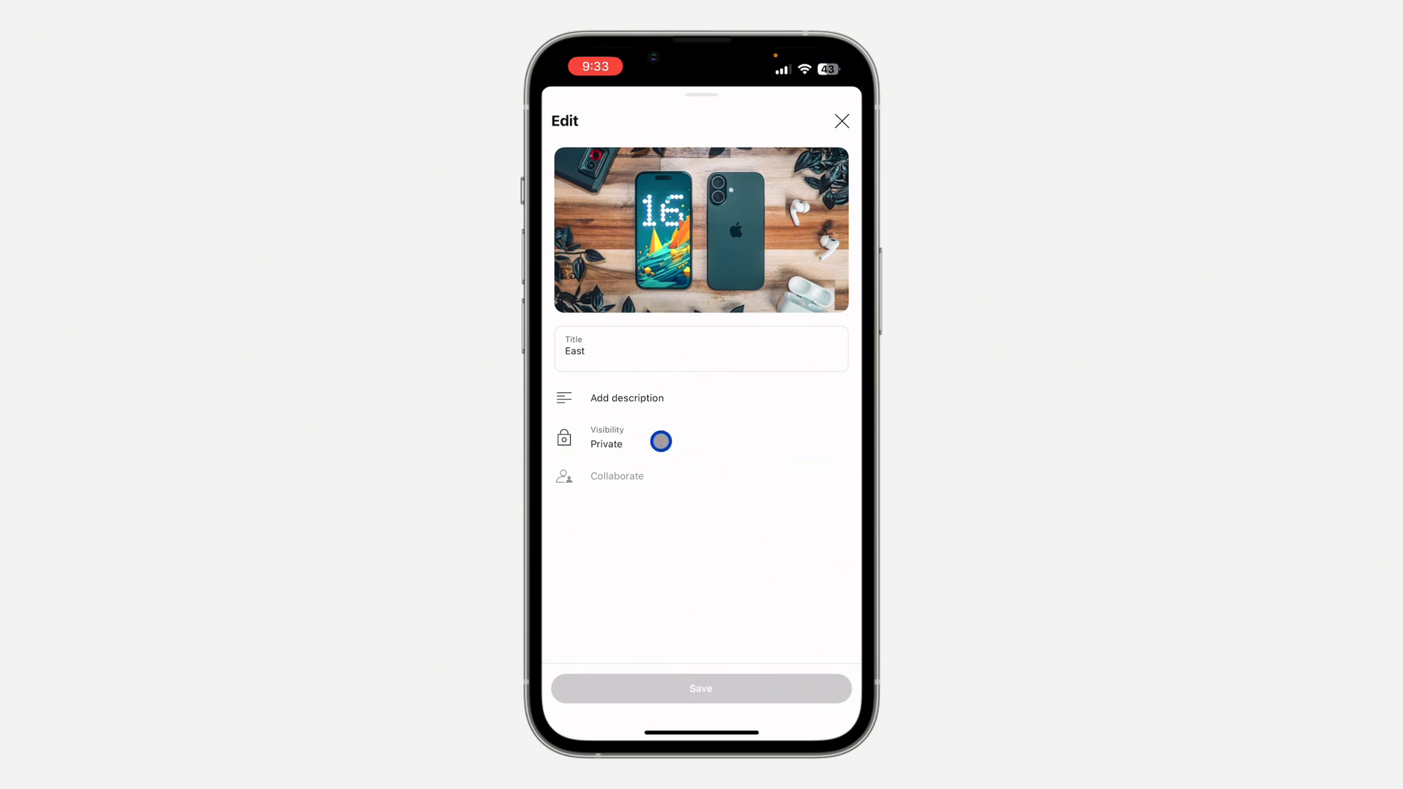
click(661, 442)
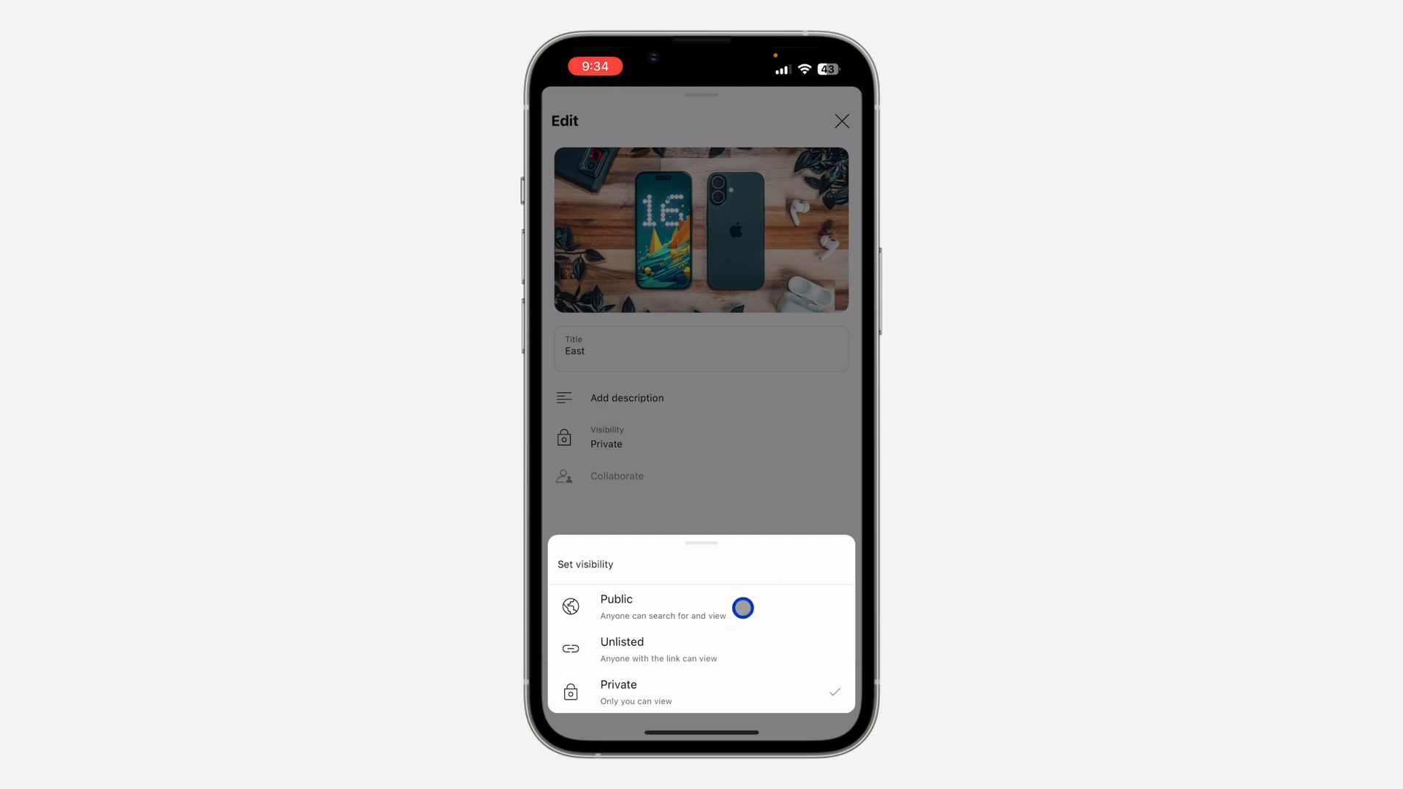
click(616, 607)
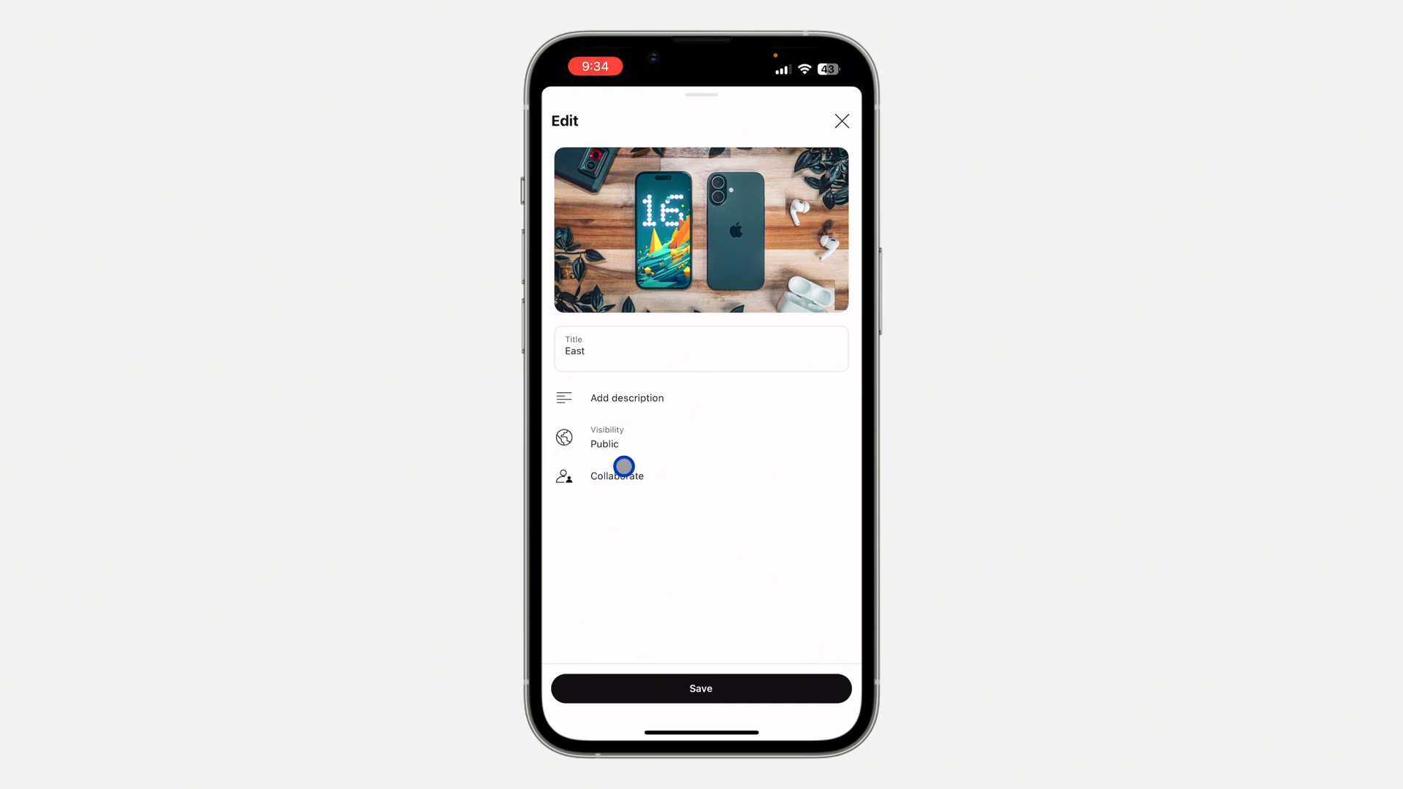
- Enable Collaborate, save the playlist changes, and open the Invite collaborators share sheet
click(617, 475)
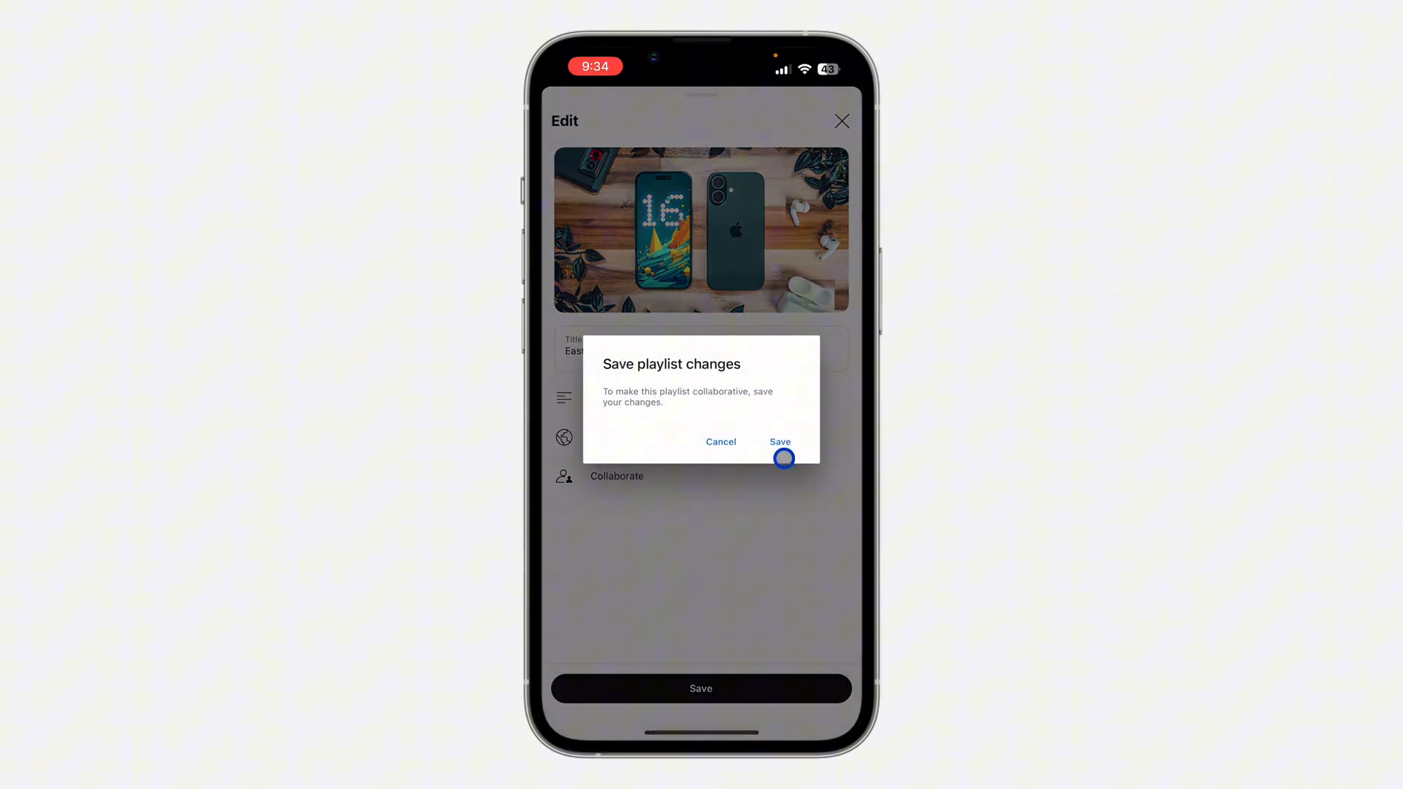
click(780, 441)
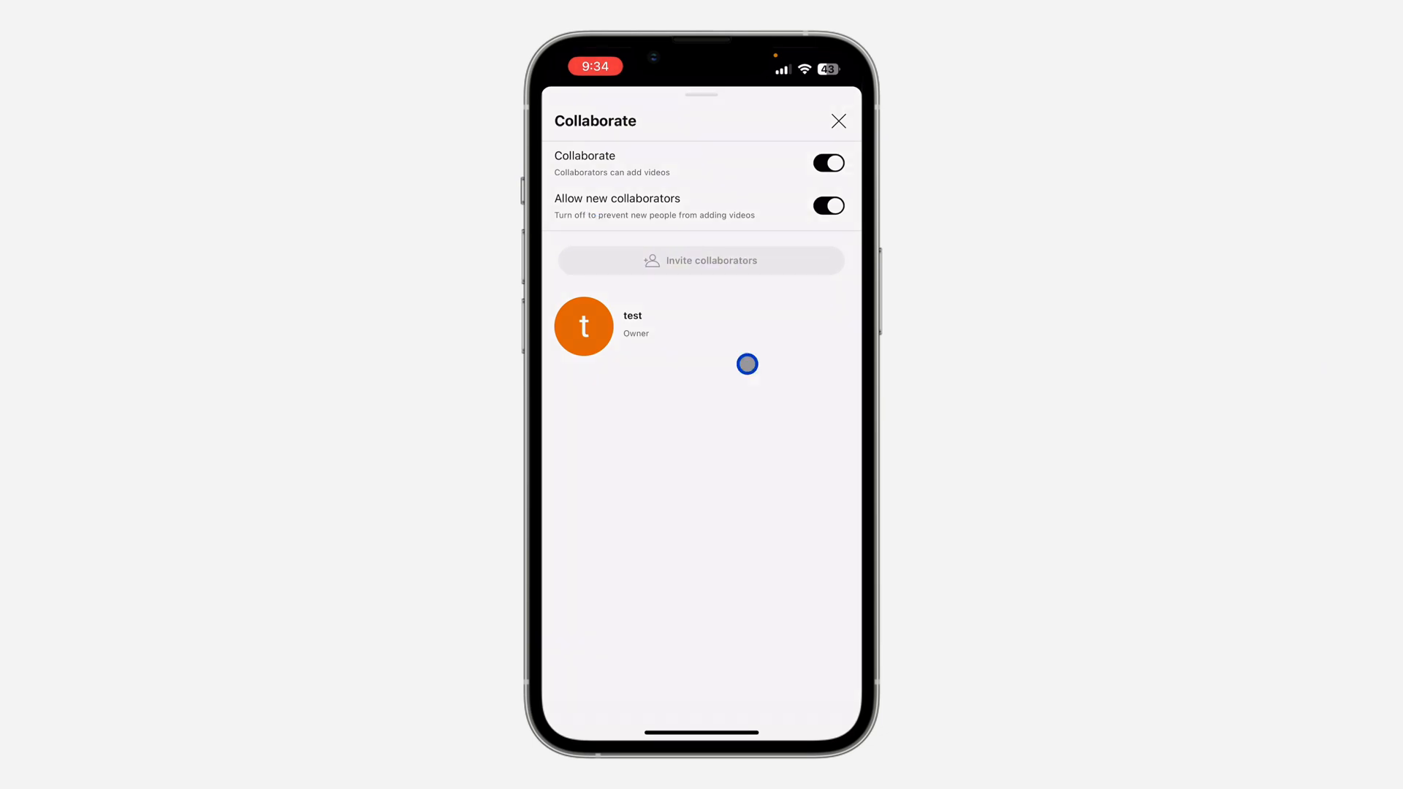
click(701, 261)
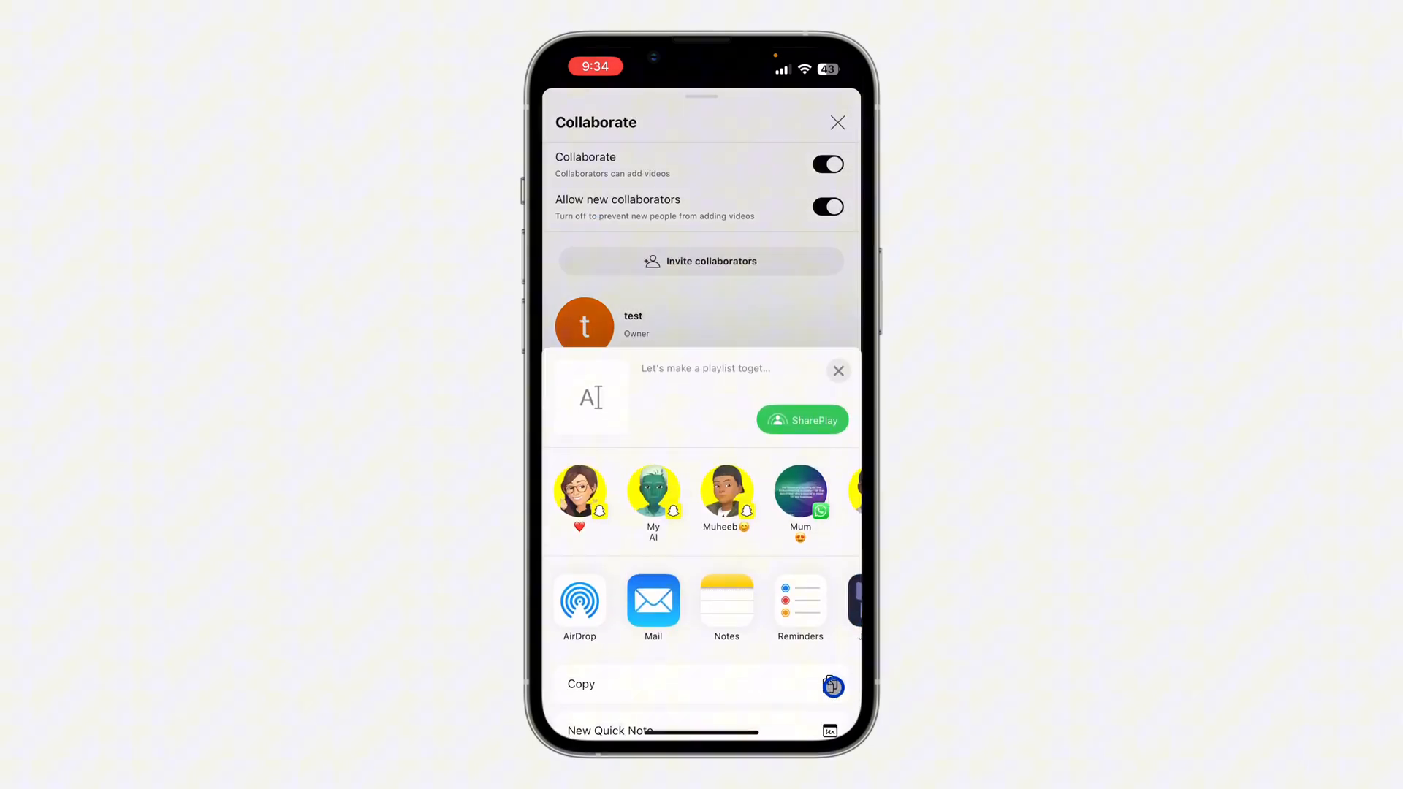